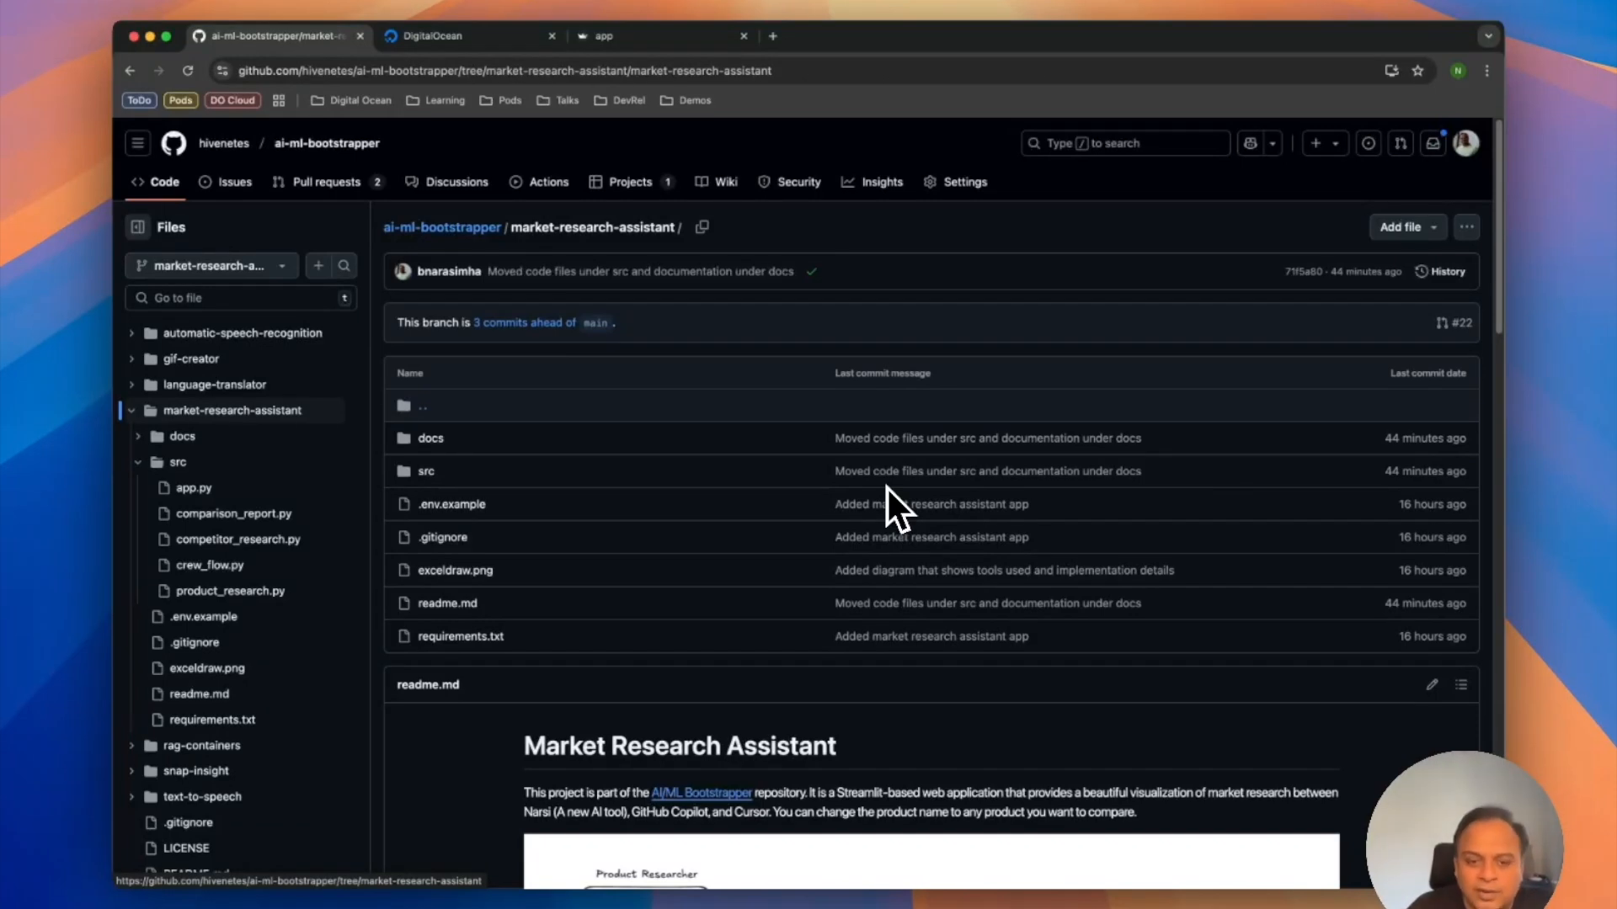
# Inspect the agent-product-research agent's details, then return to the GenAI Platform agents list
pyautogui.scroll(-3)
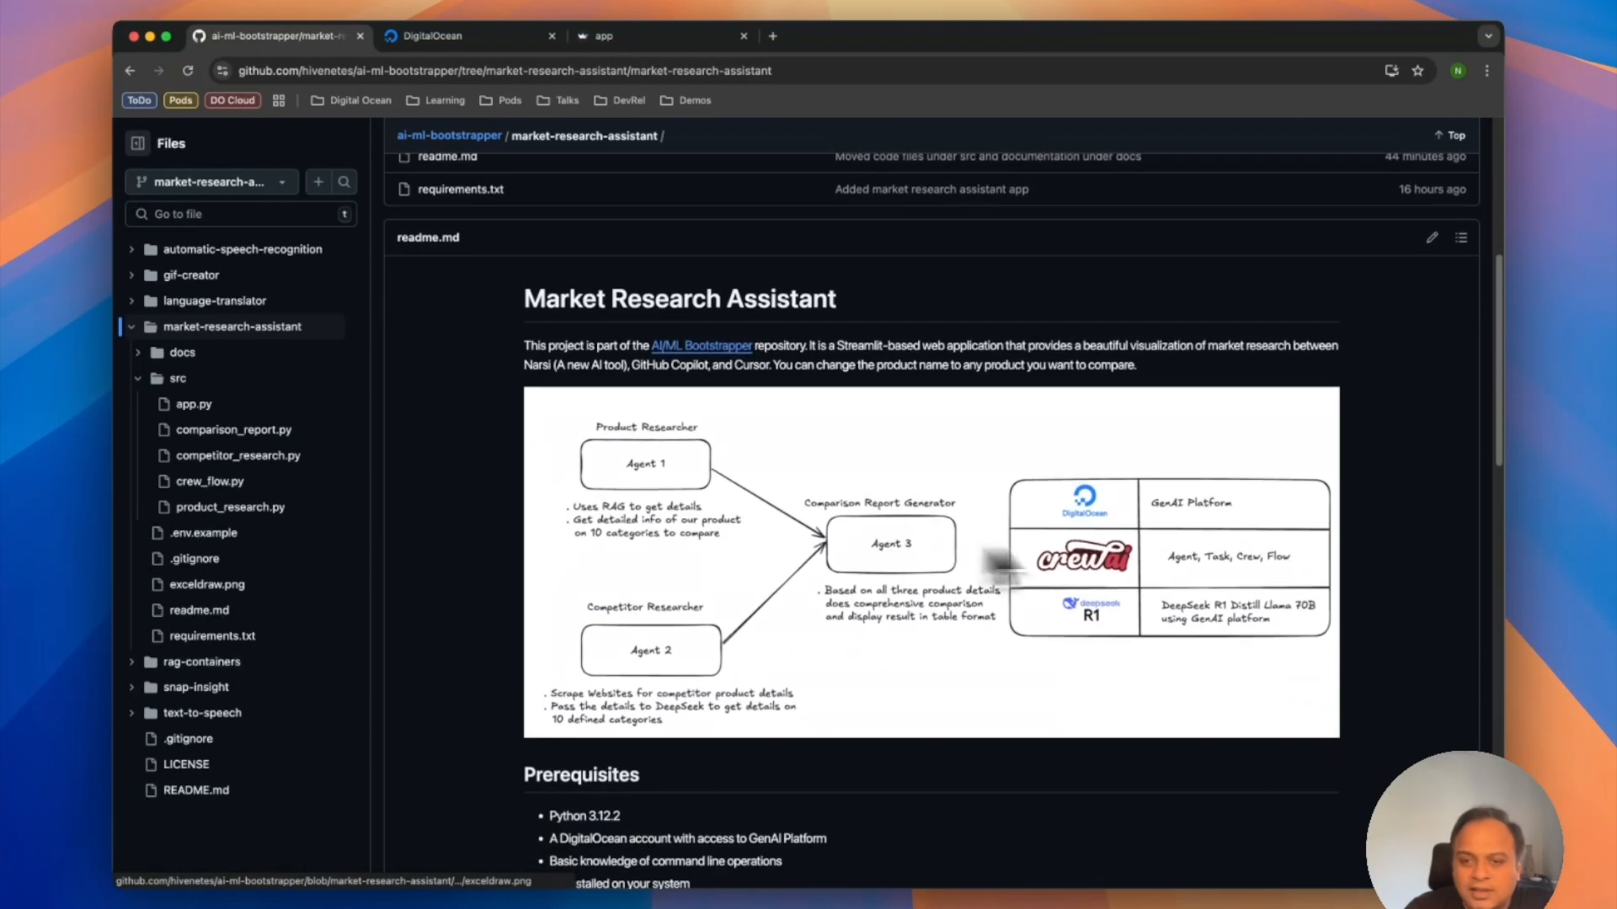
pyautogui.moveTo(1224, 536)
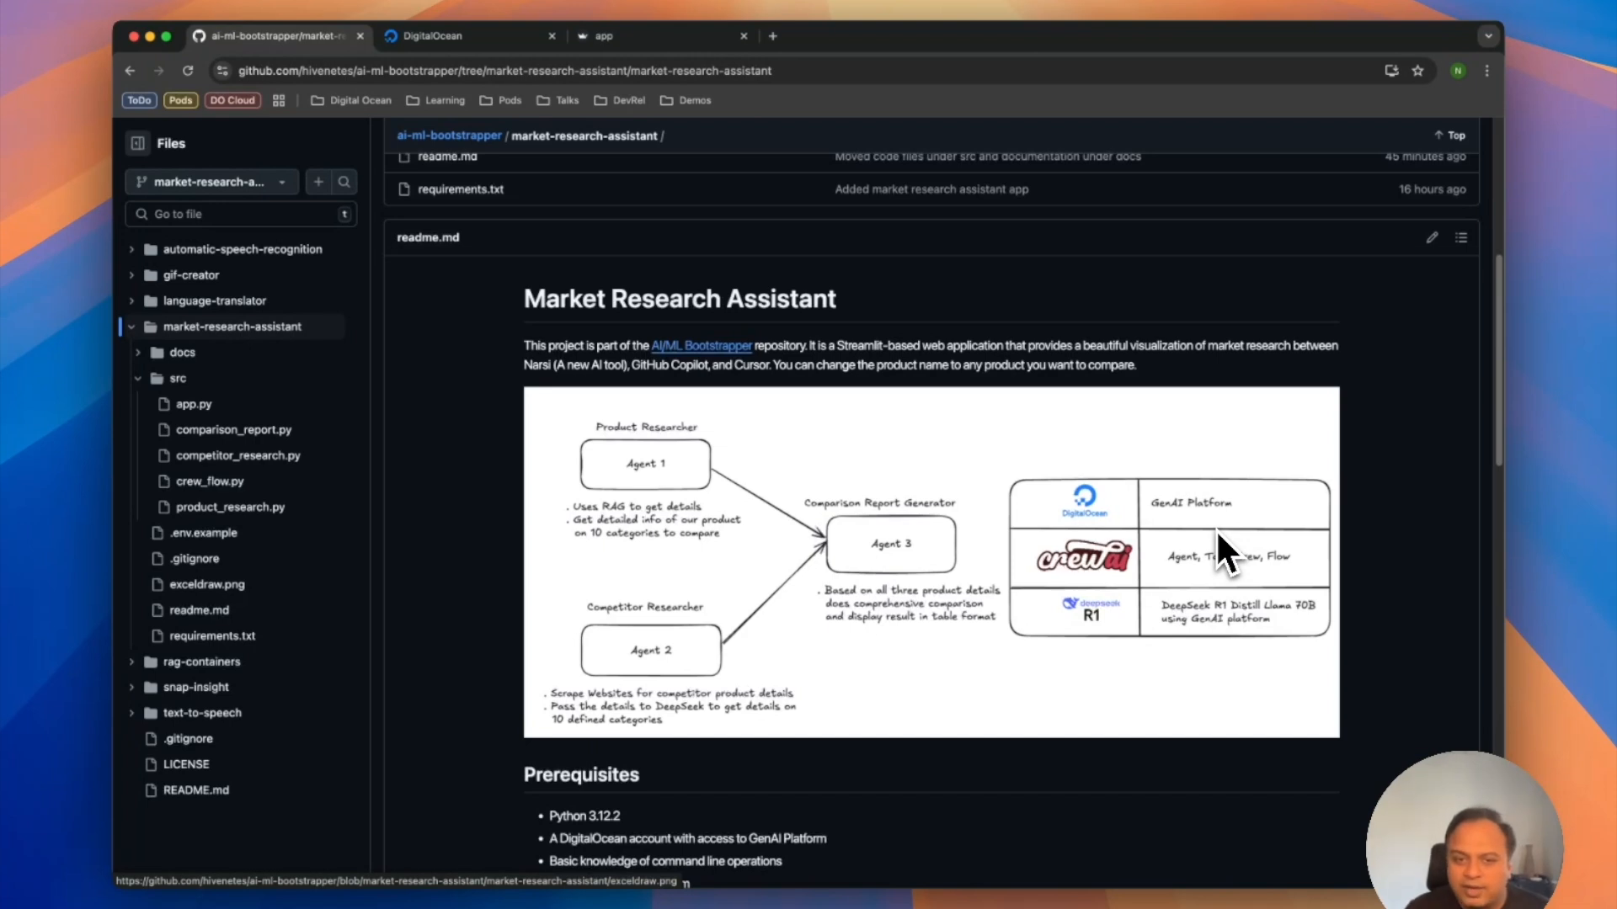
pyautogui.moveTo(658, 509)
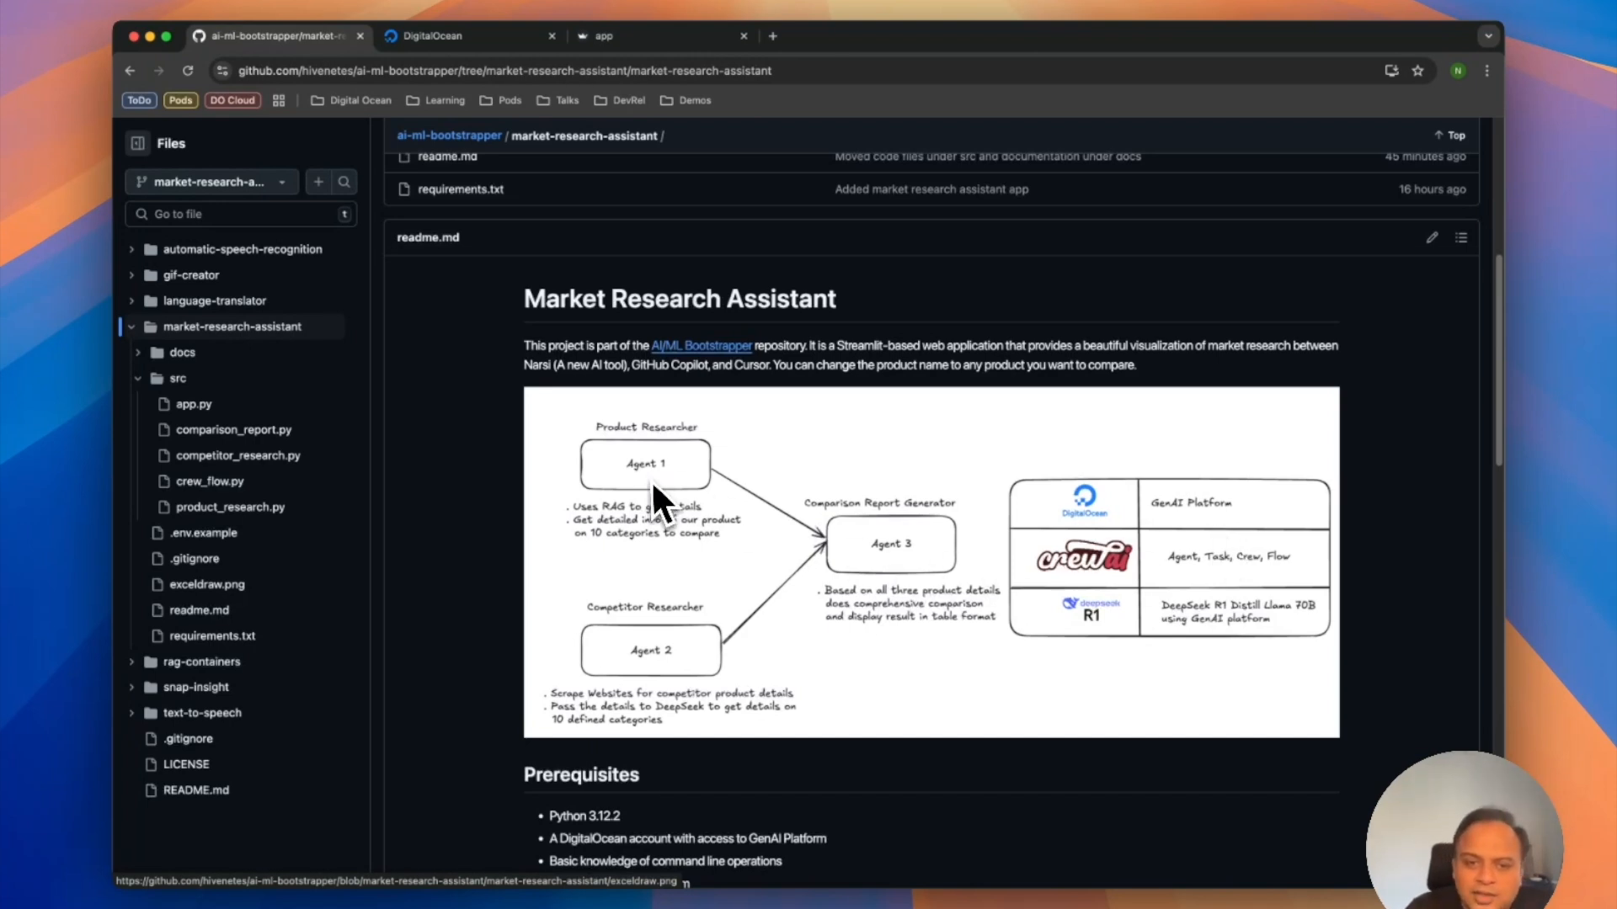
pyautogui.moveTo(670, 517)
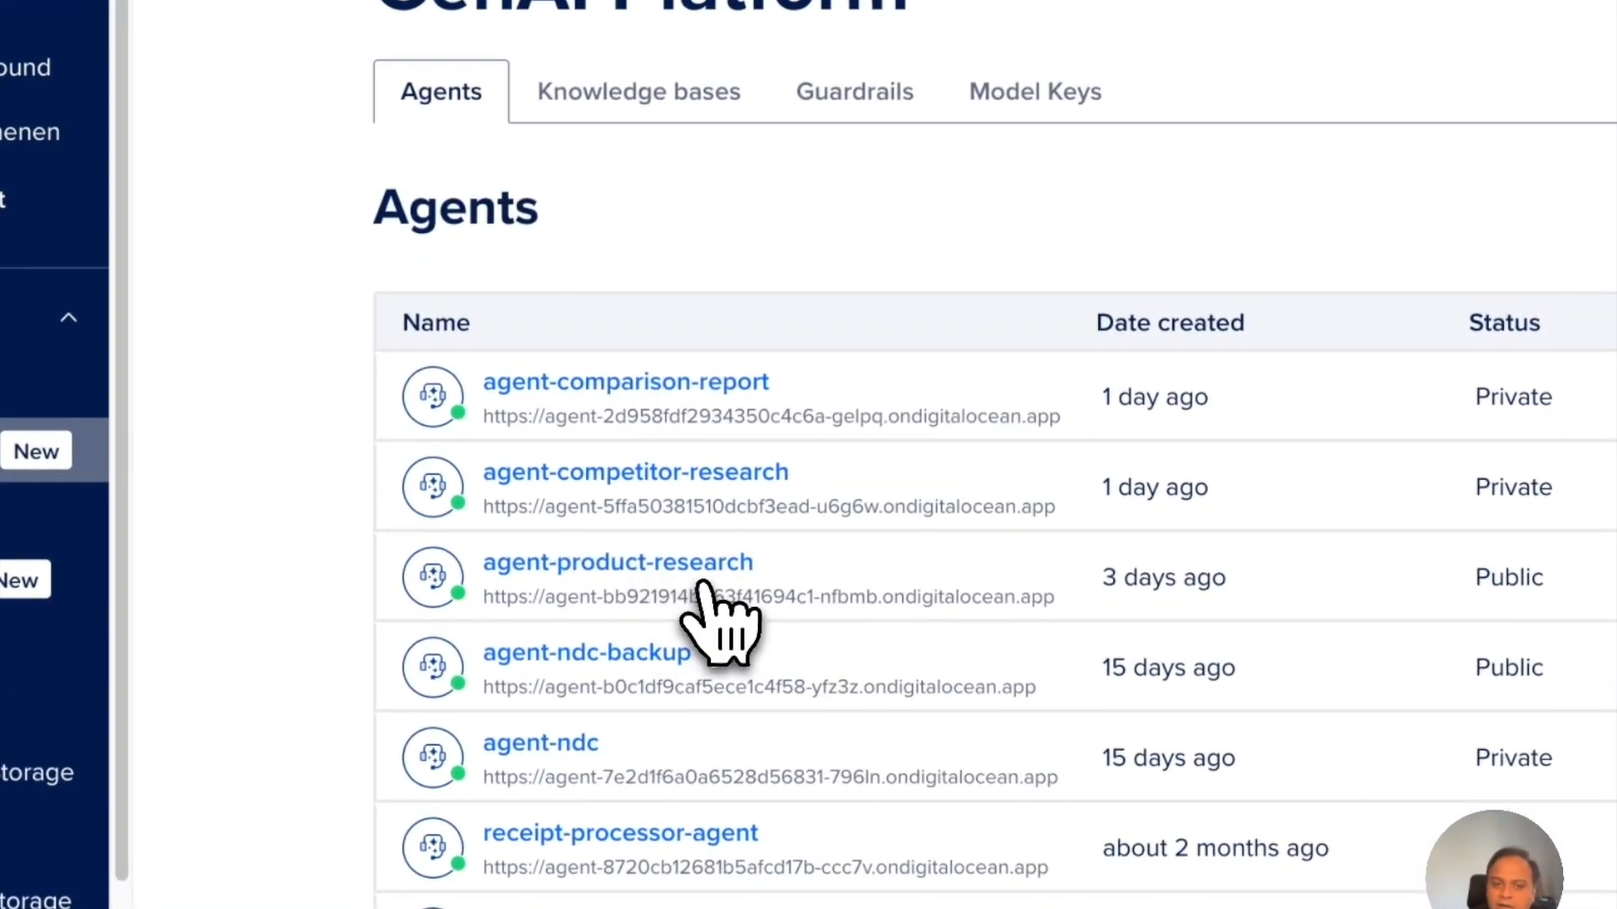
pyautogui.click(618, 562)
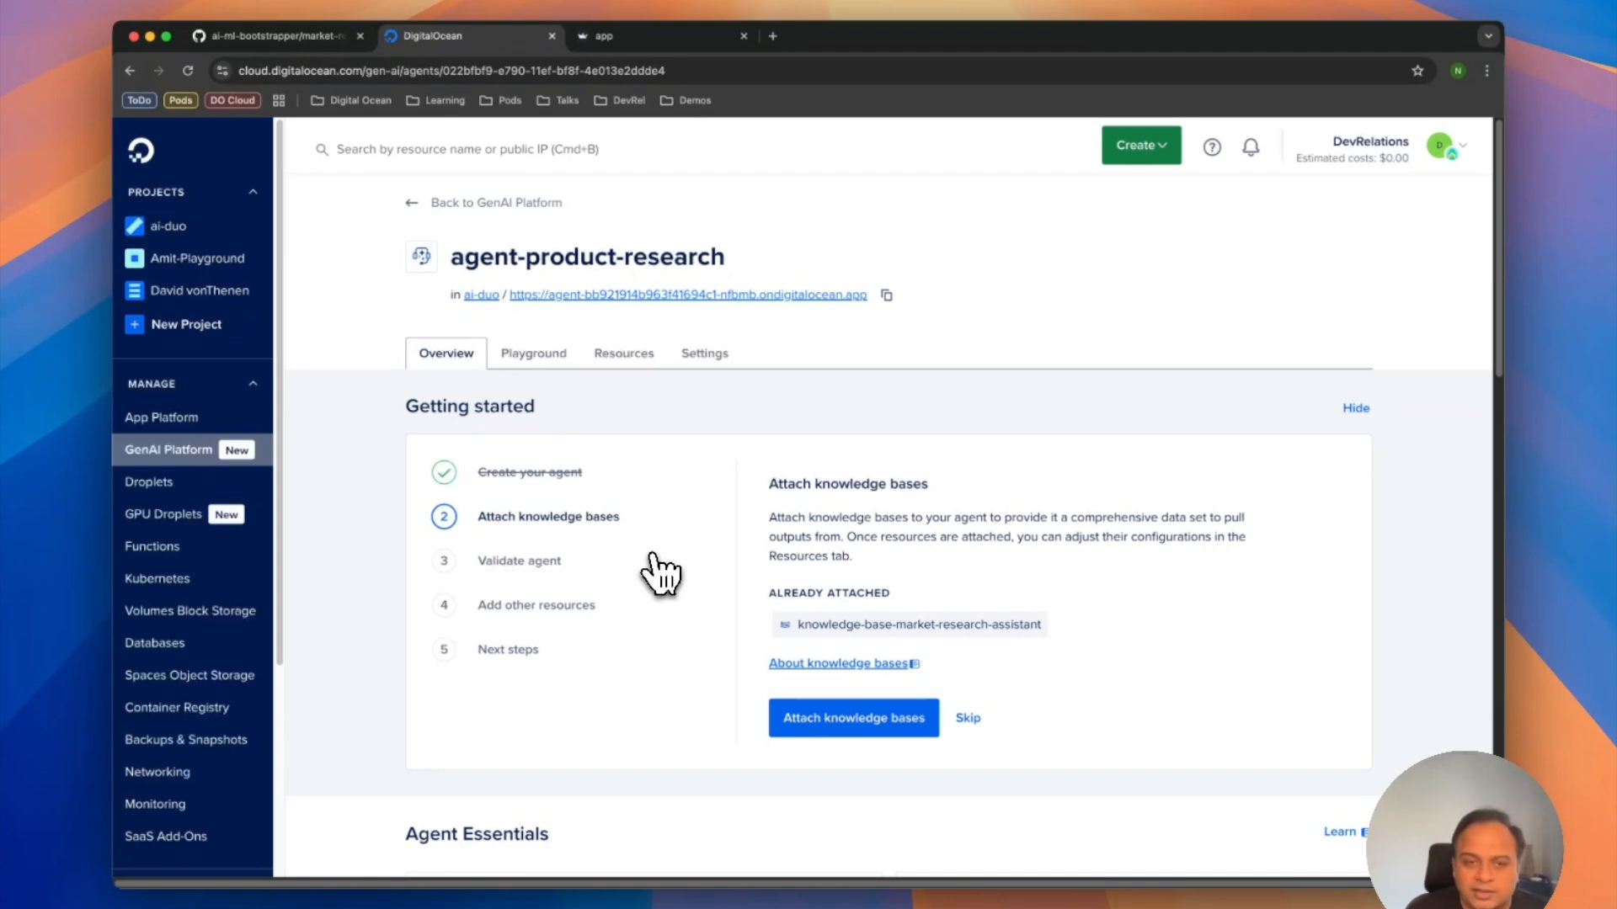
pyautogui.moveTo(654, 526)
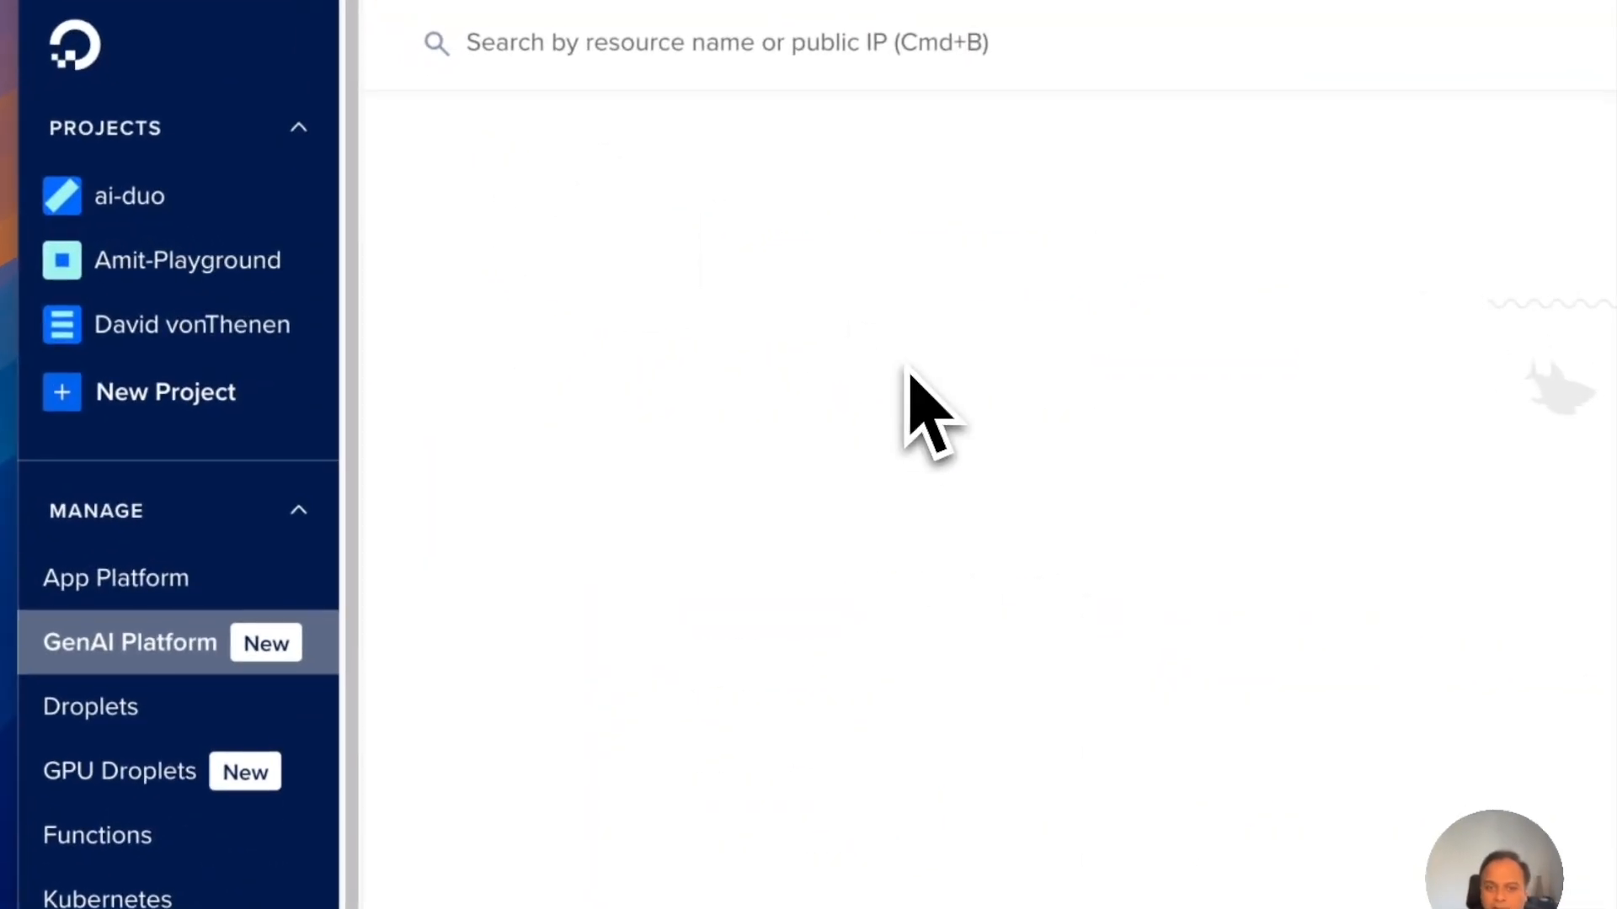
pyautogui.click(128, 641)
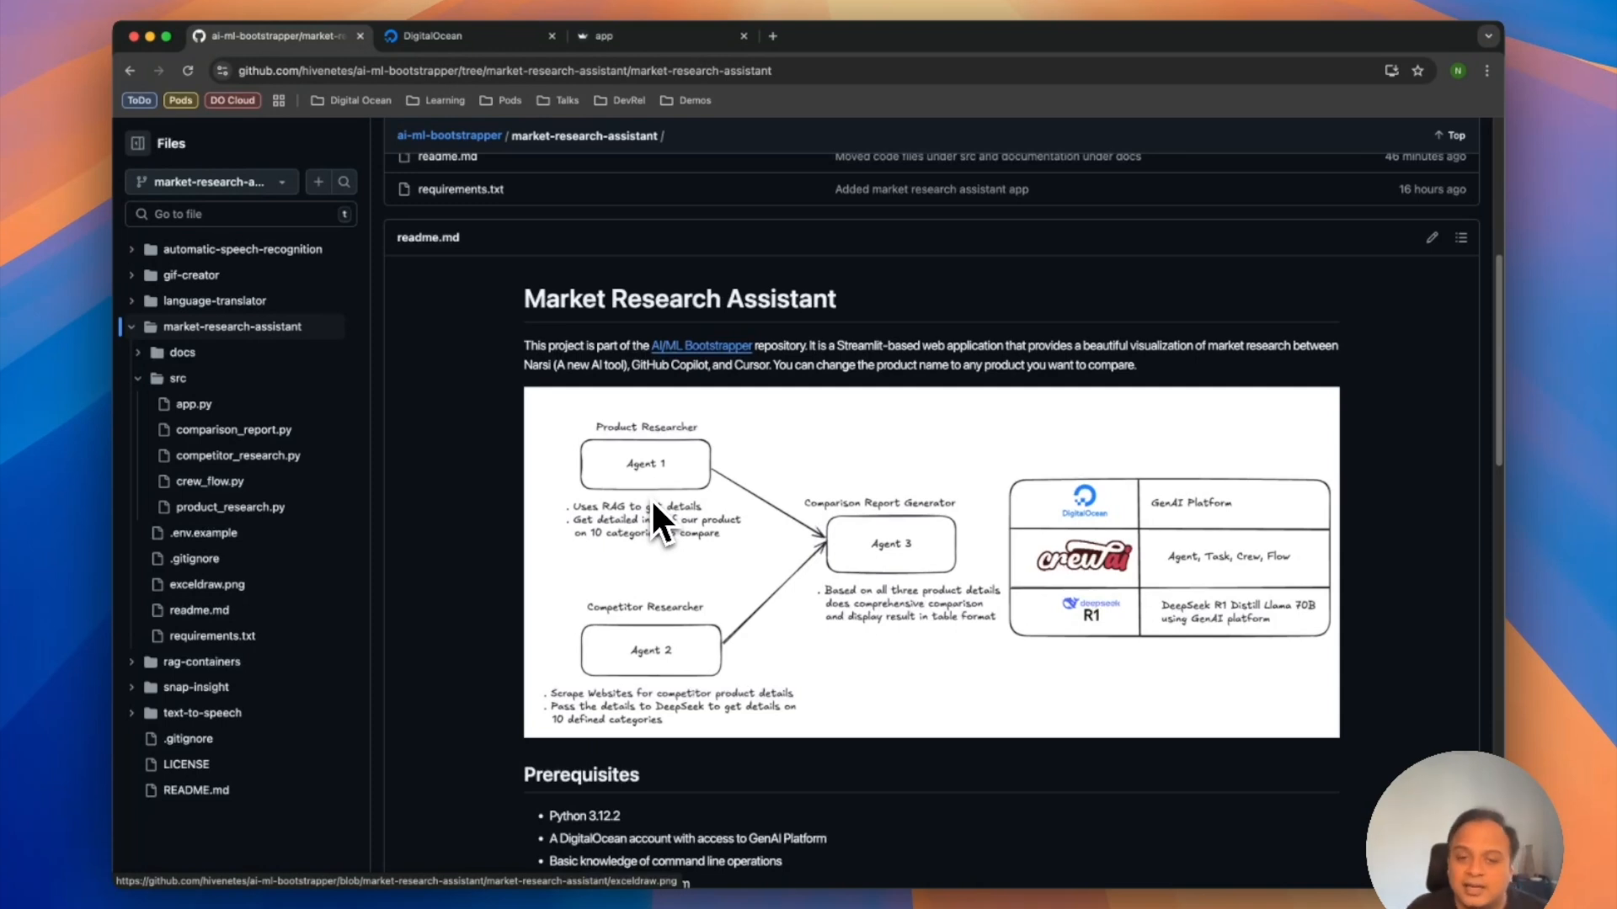
pyautogui.moveTo(636, 399)
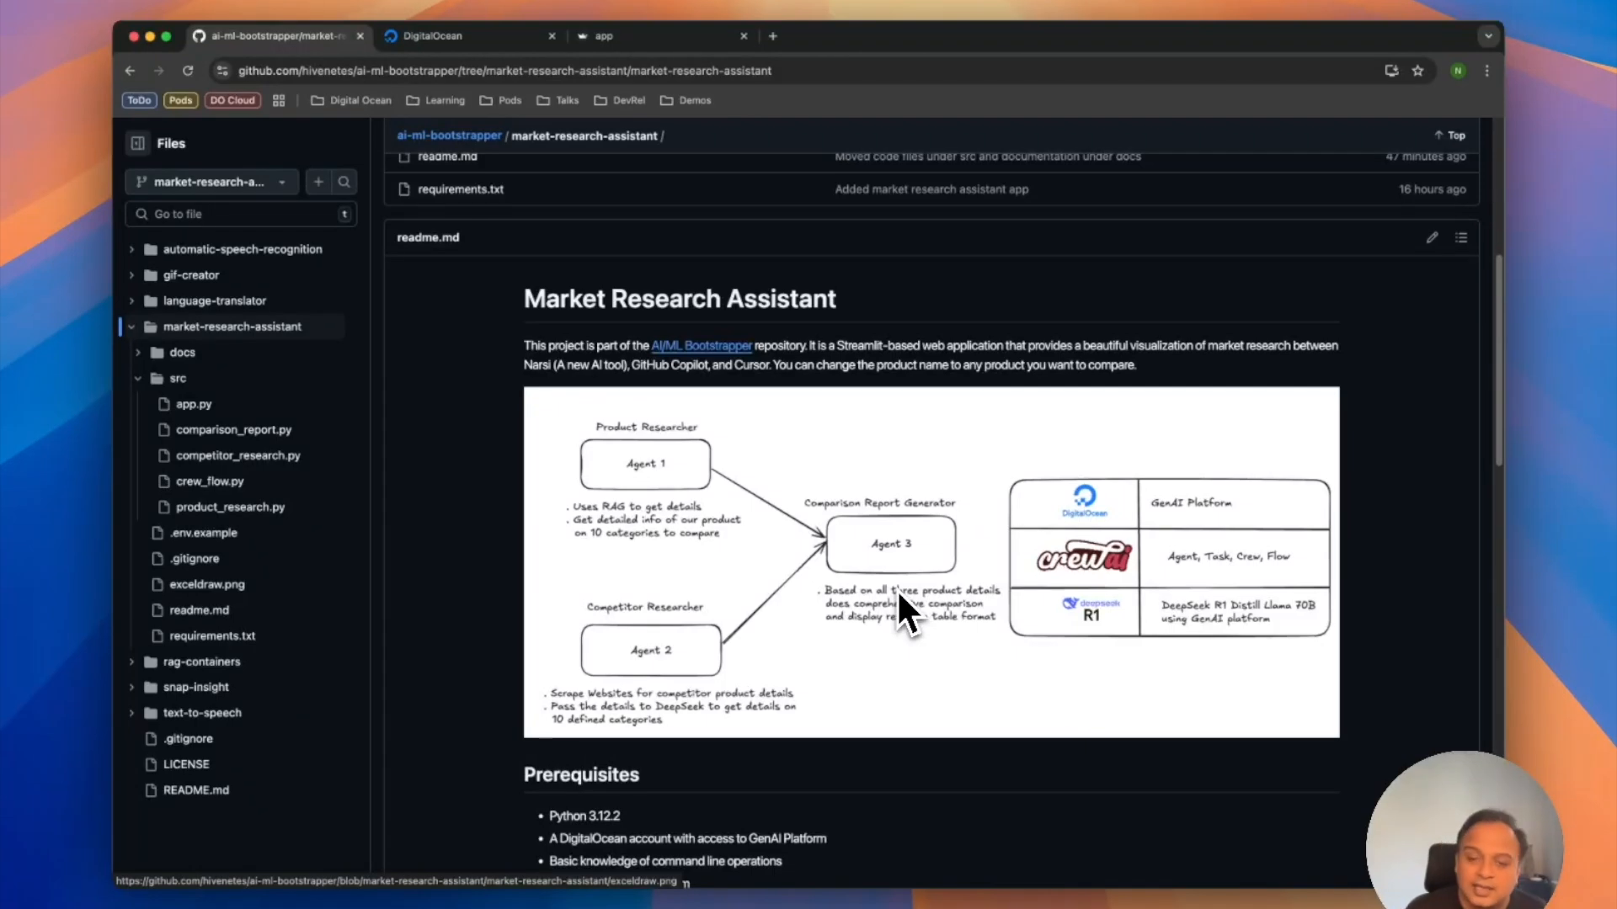
pyautogui.moveTo(911, 567)
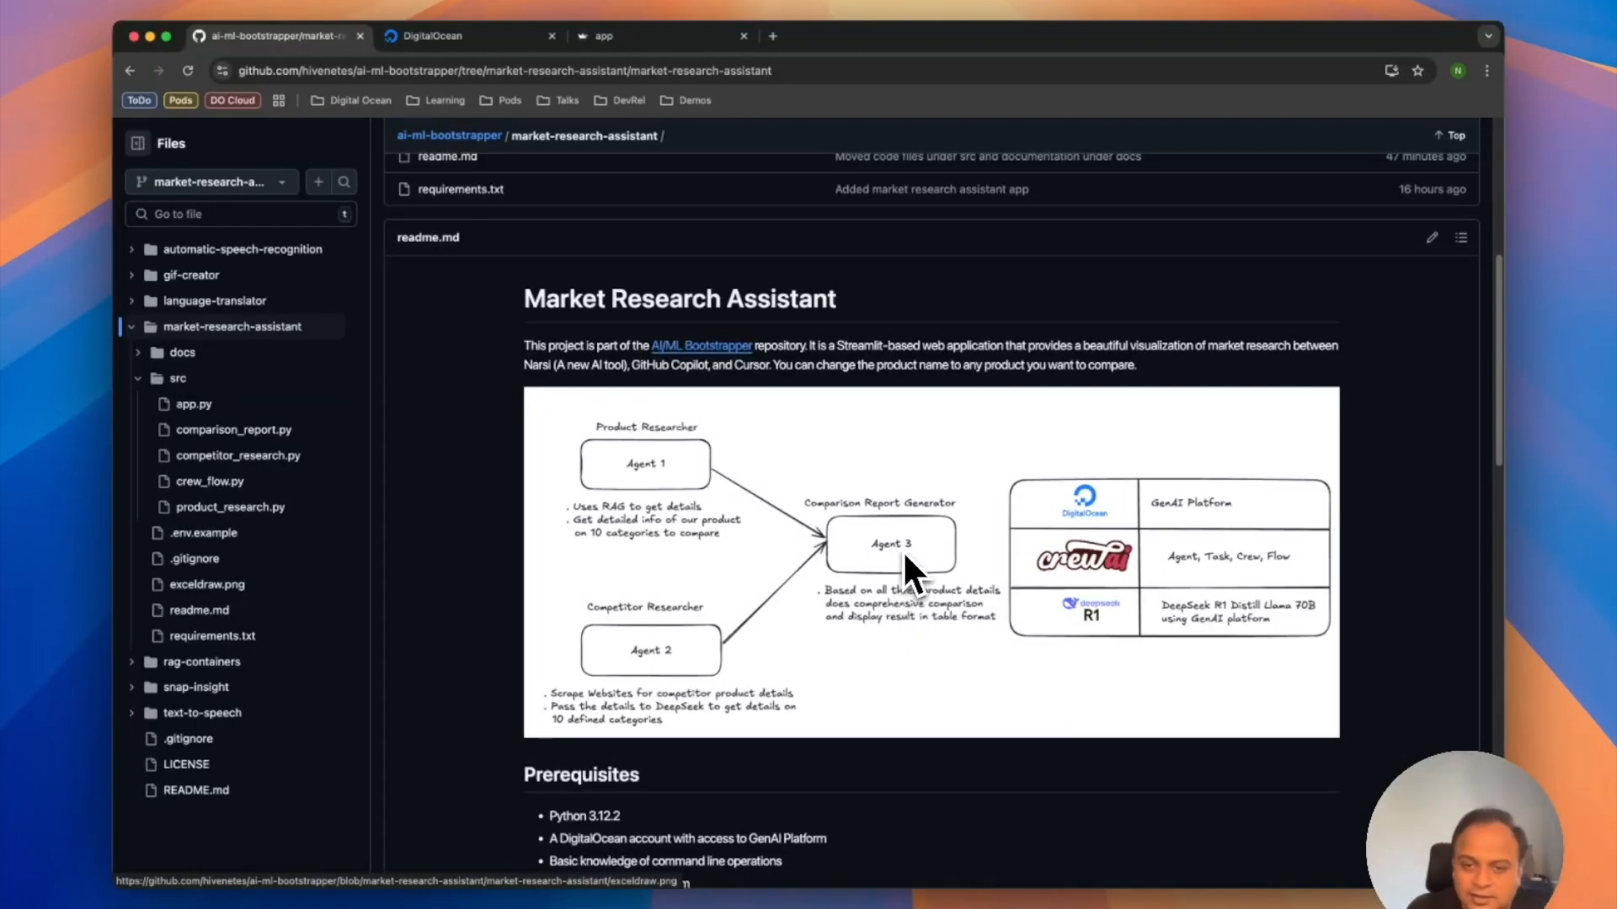
pyautogui.moveTo(896, 552)
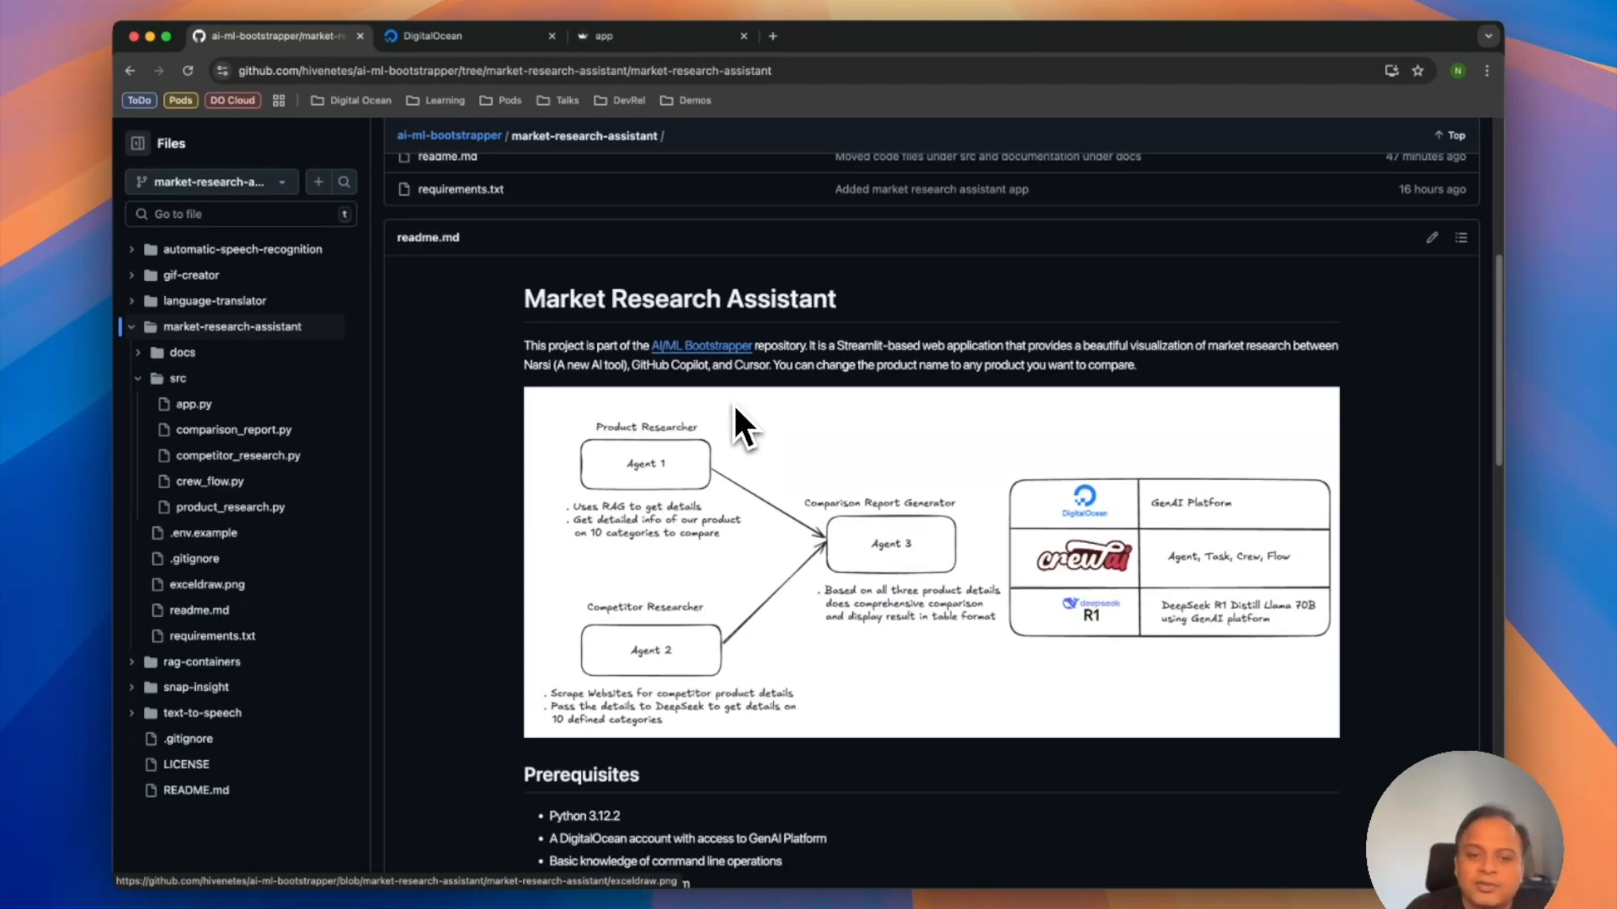
# Bring the DigitalOcean console page back into view after reviewing the README
pyautogui.click(432, 36)
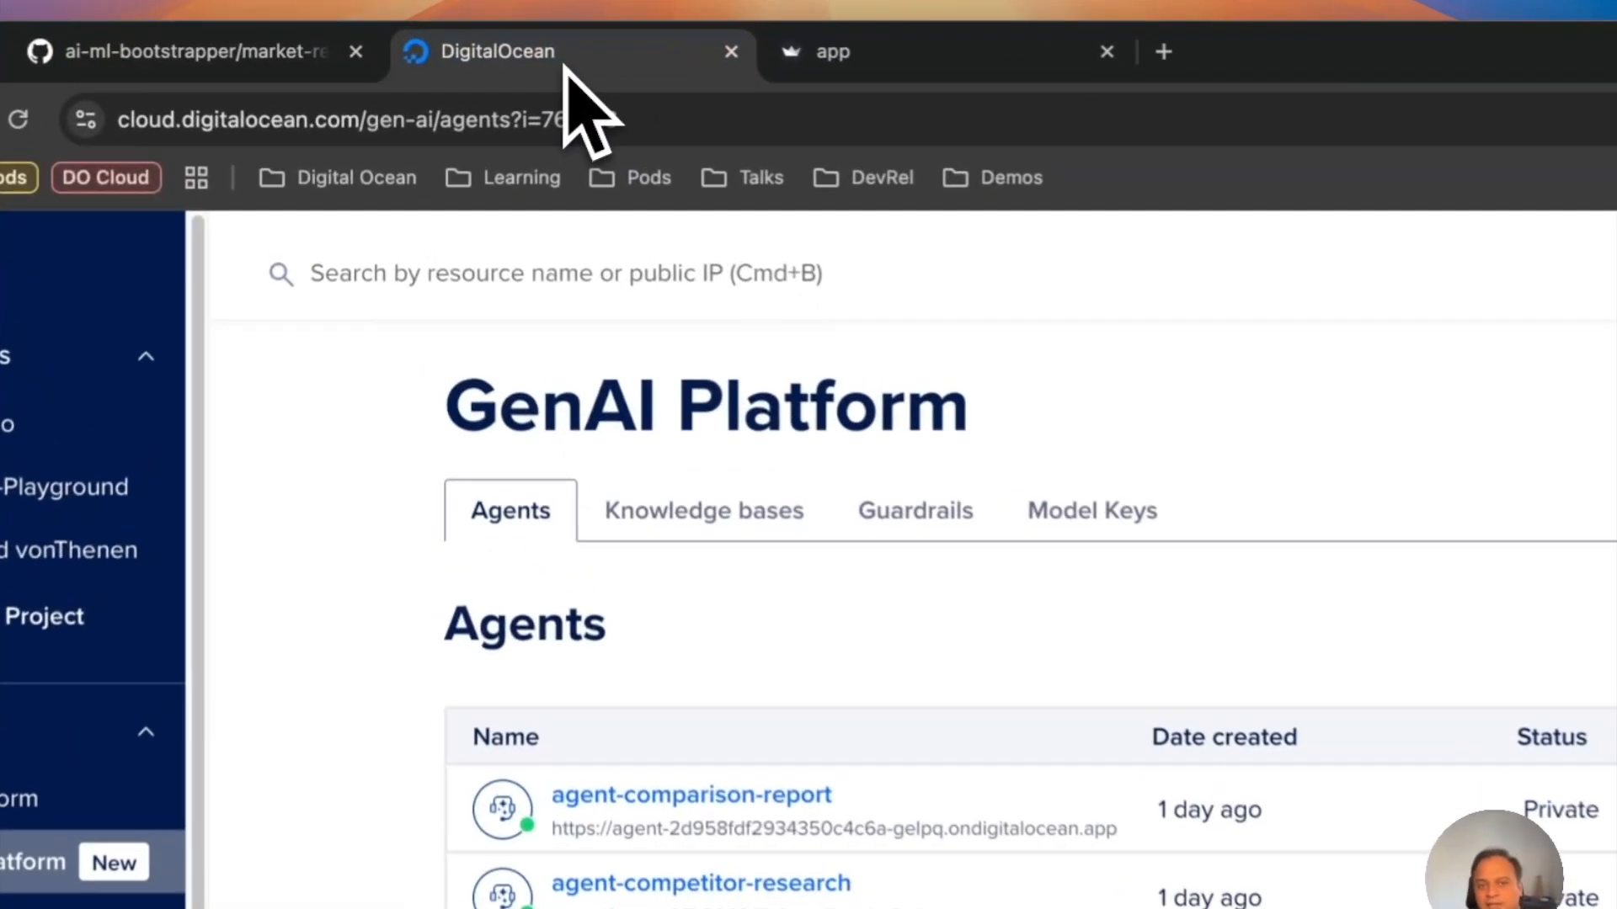
# Review the Narsi vs GitHub Copilot vs Cursor table down to the Category Details expanders
pyautogui.click(835, 51)
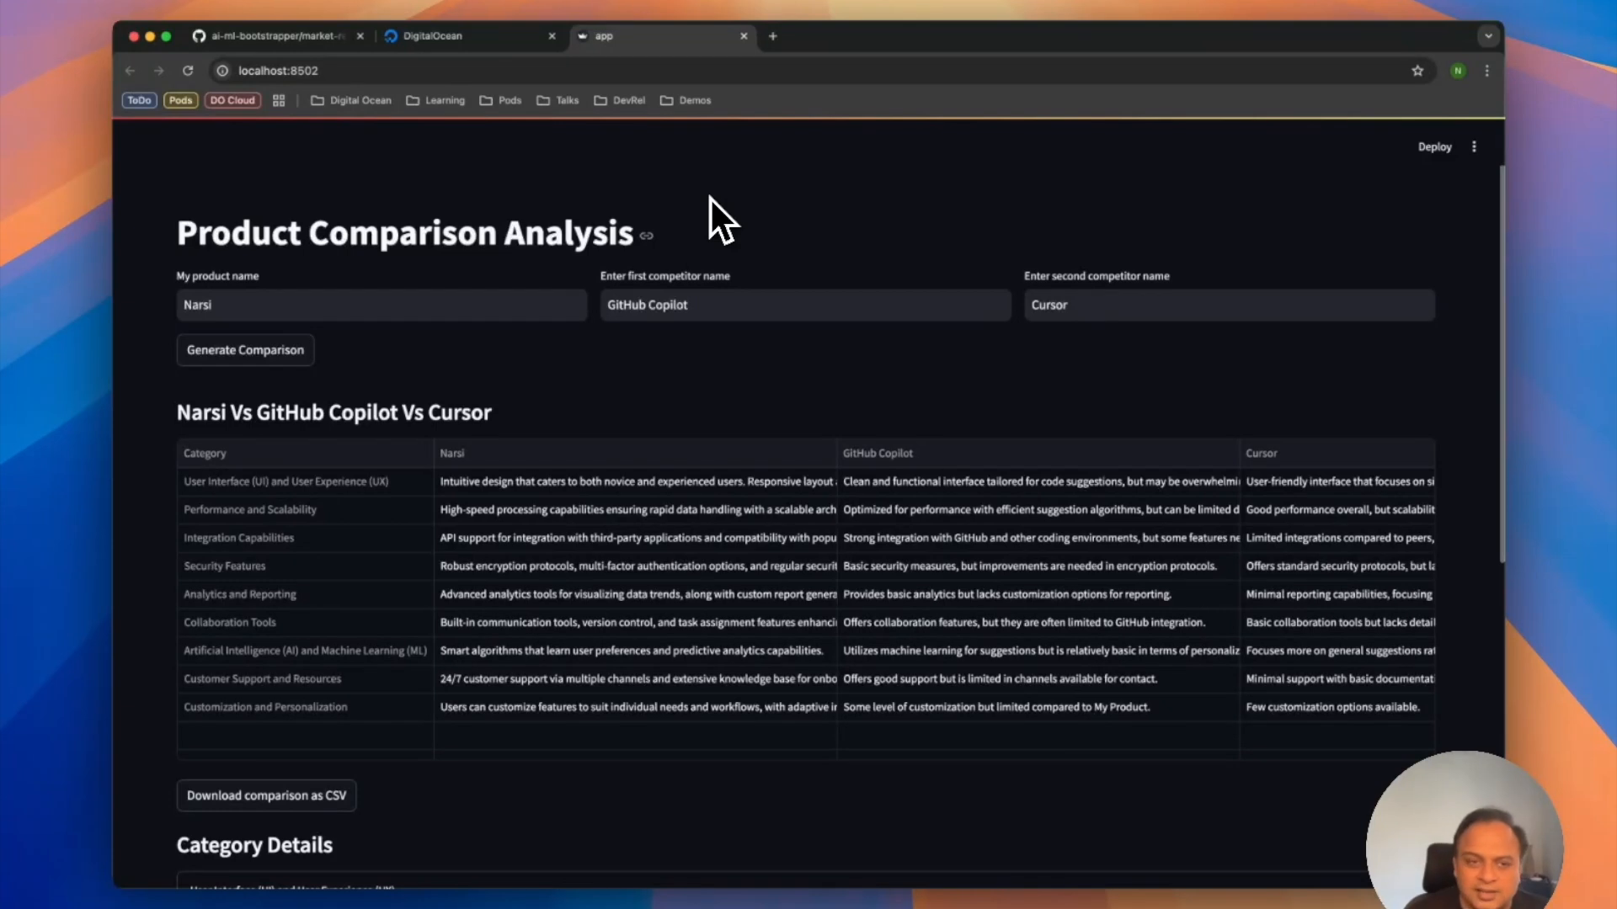
pyautogui.moveTo(595, 367)
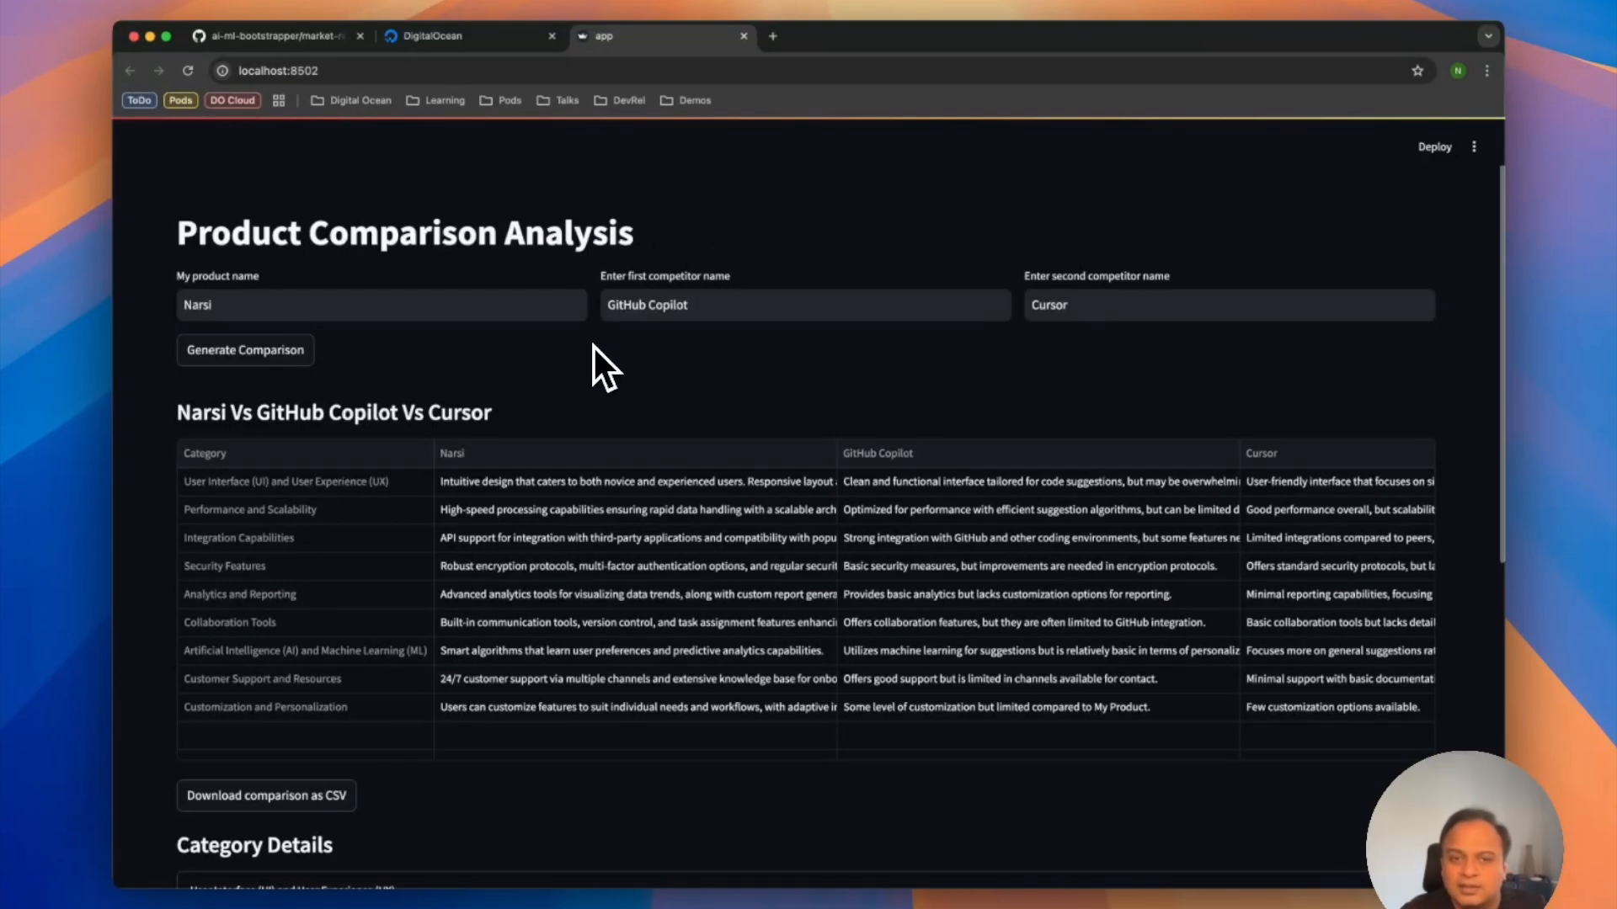
pyautogui.moveTo(587, 398)
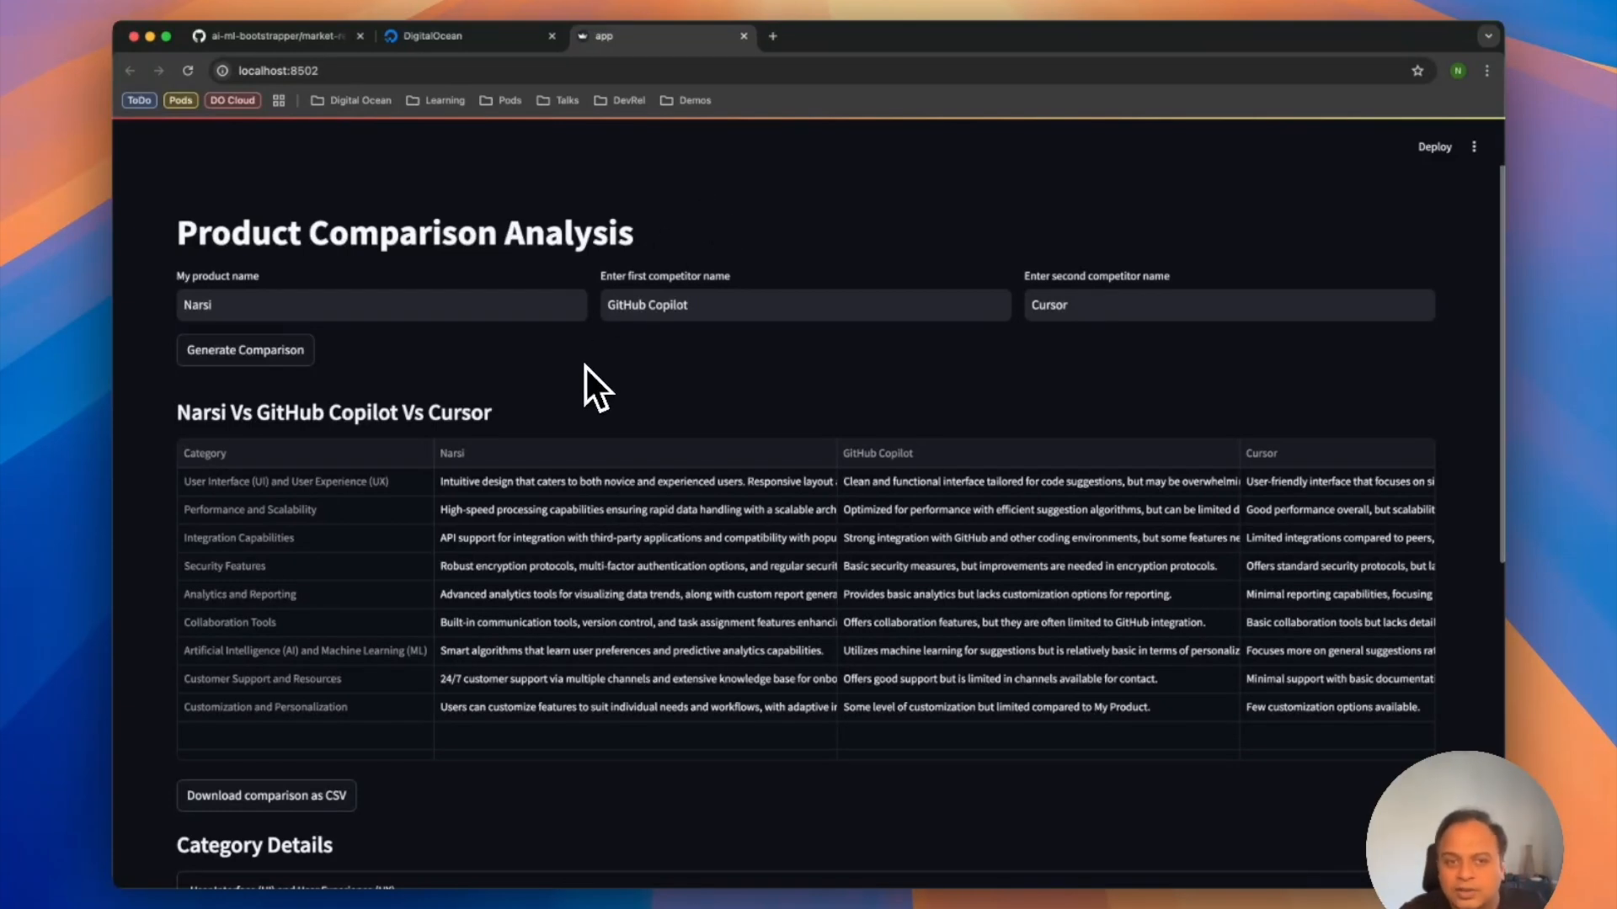
pyautogui.scroll(-3)
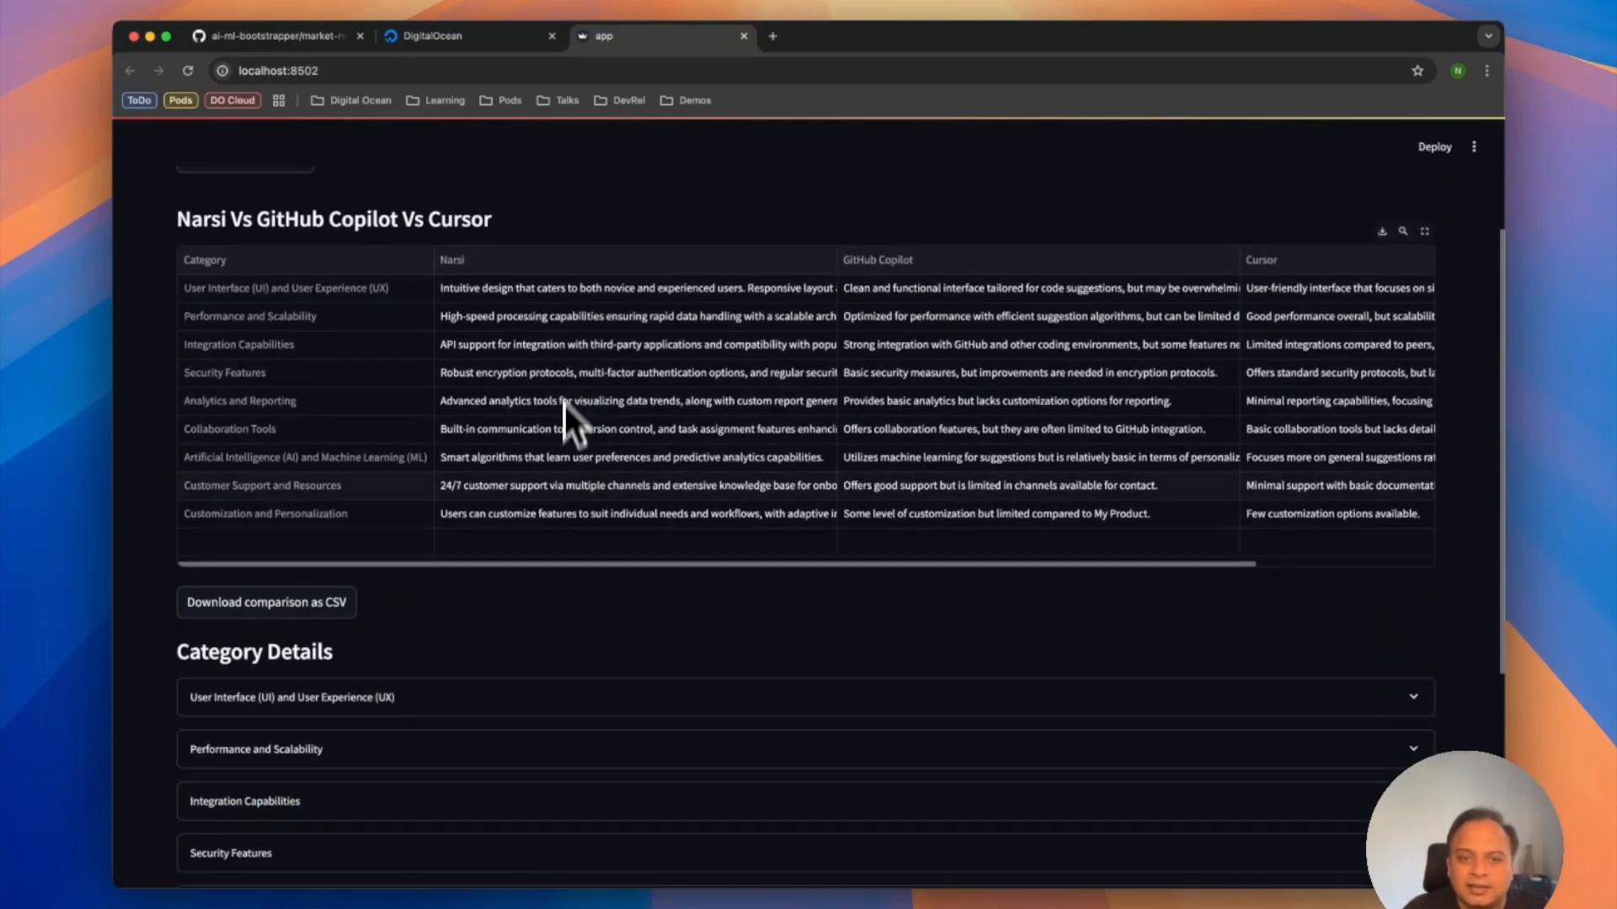
pyautogui.moveTo(562, 497)
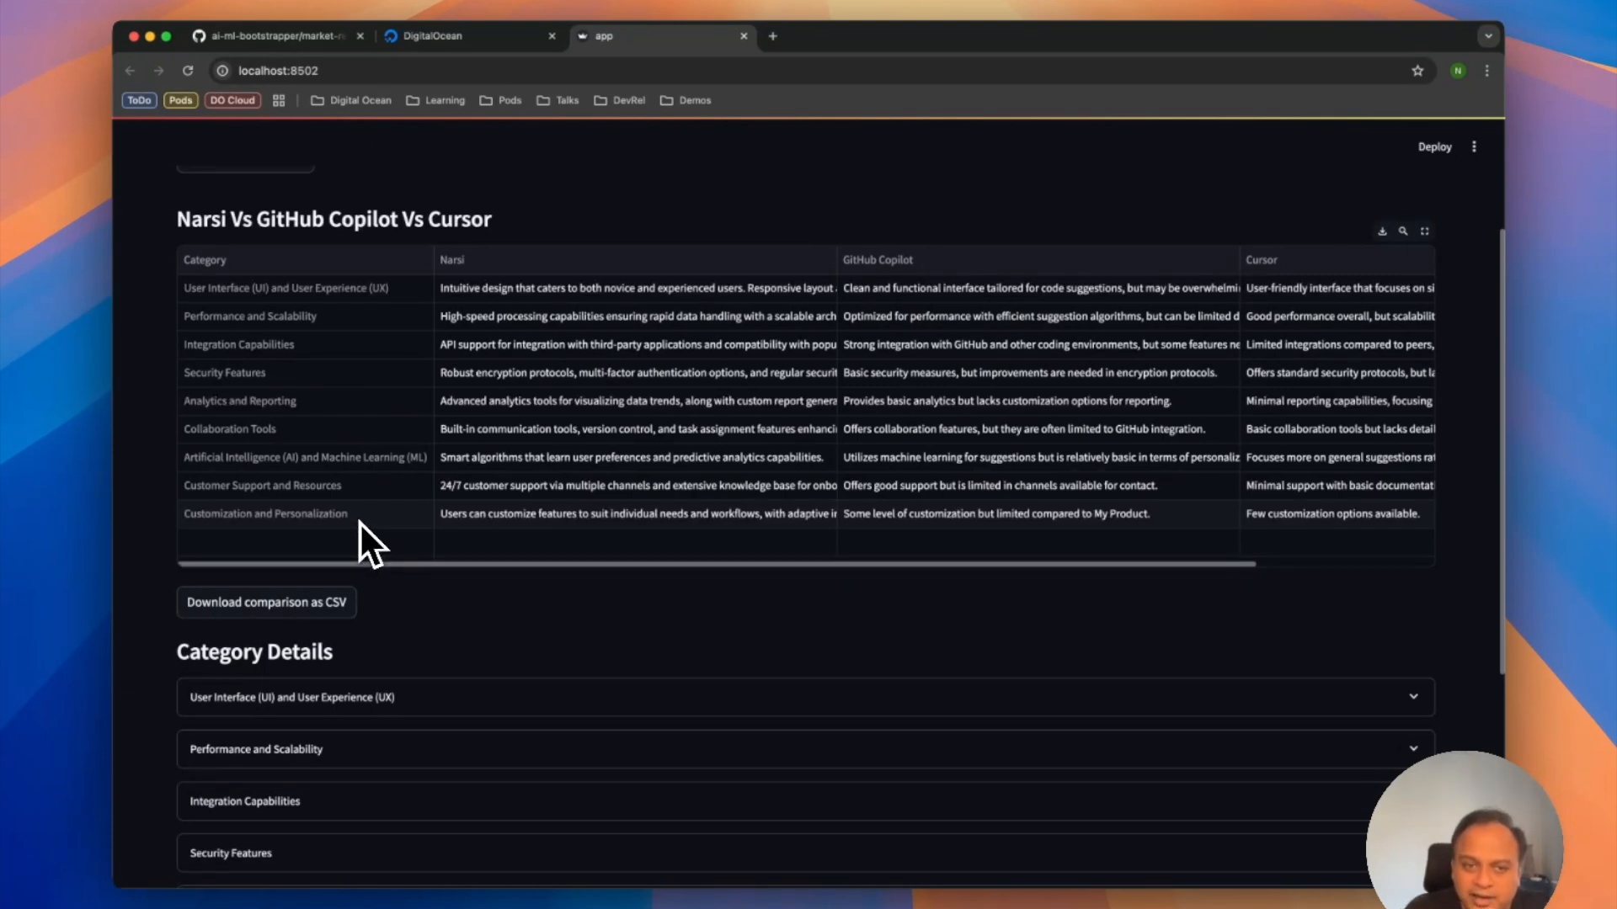
pyautogui.moveTo(536, 317)
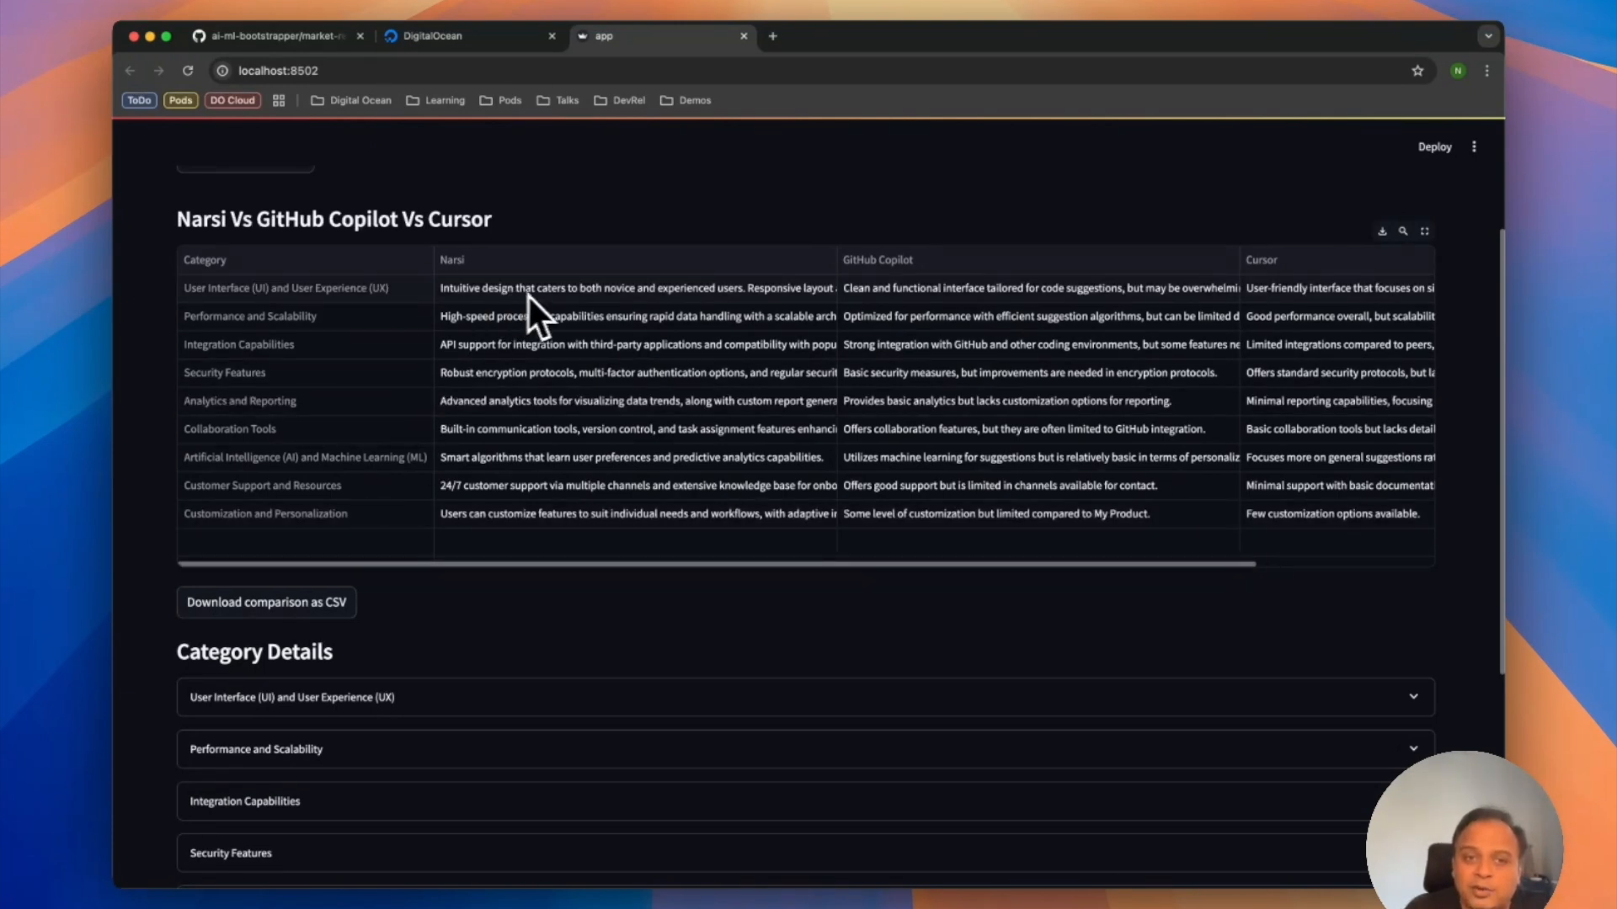
pyautogui.moveTo(1222, 332)
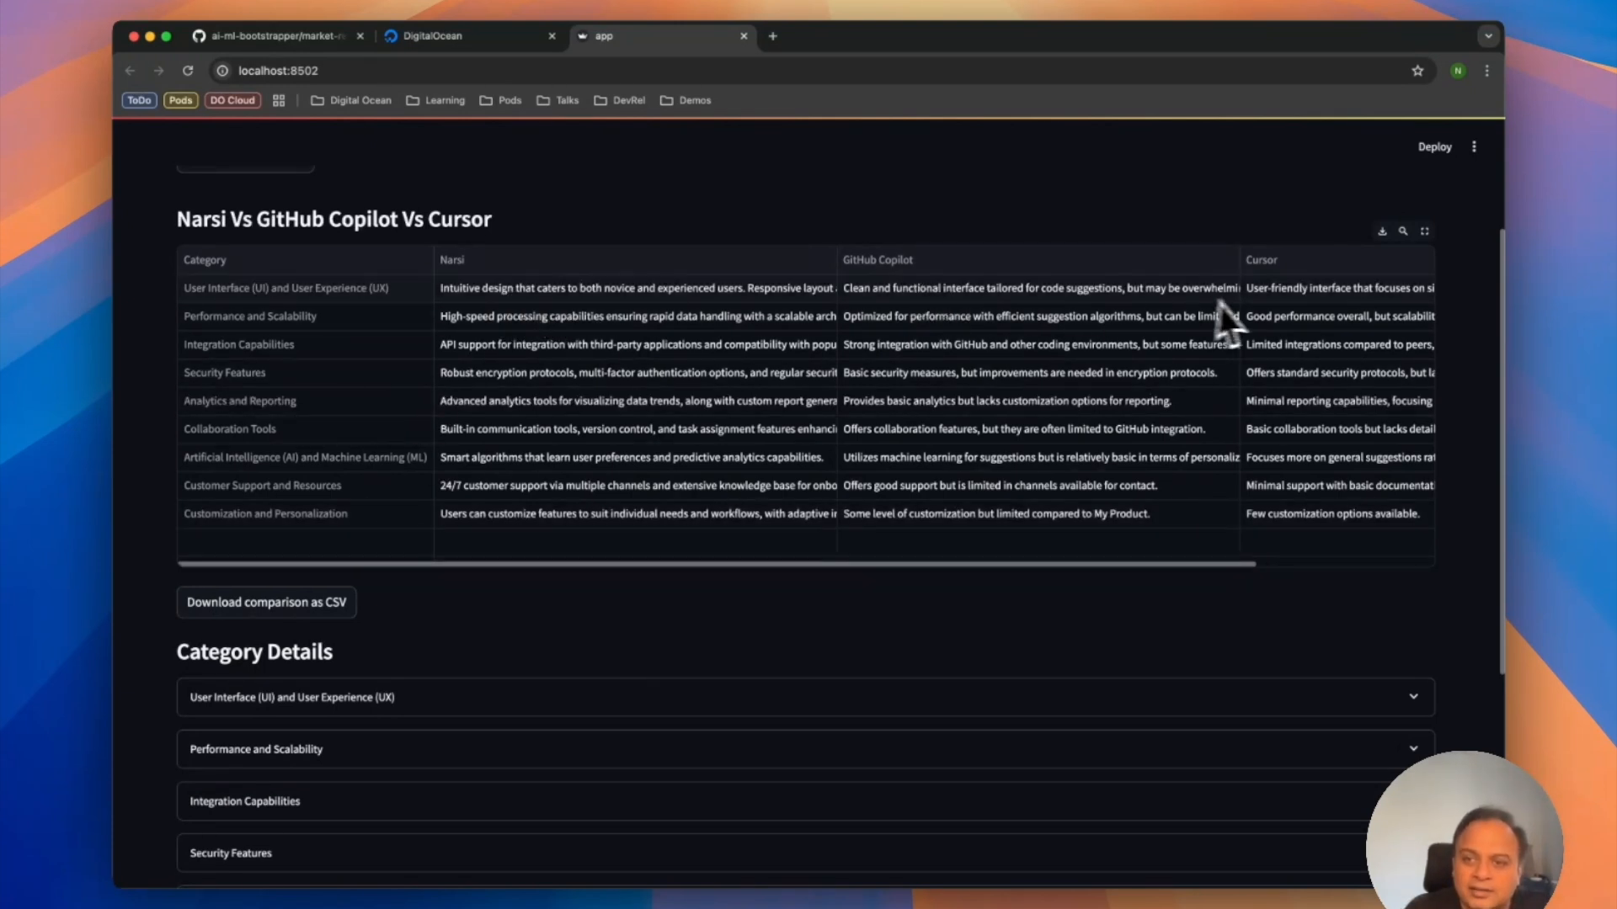
pyautogui.moveTo(1280, 326)
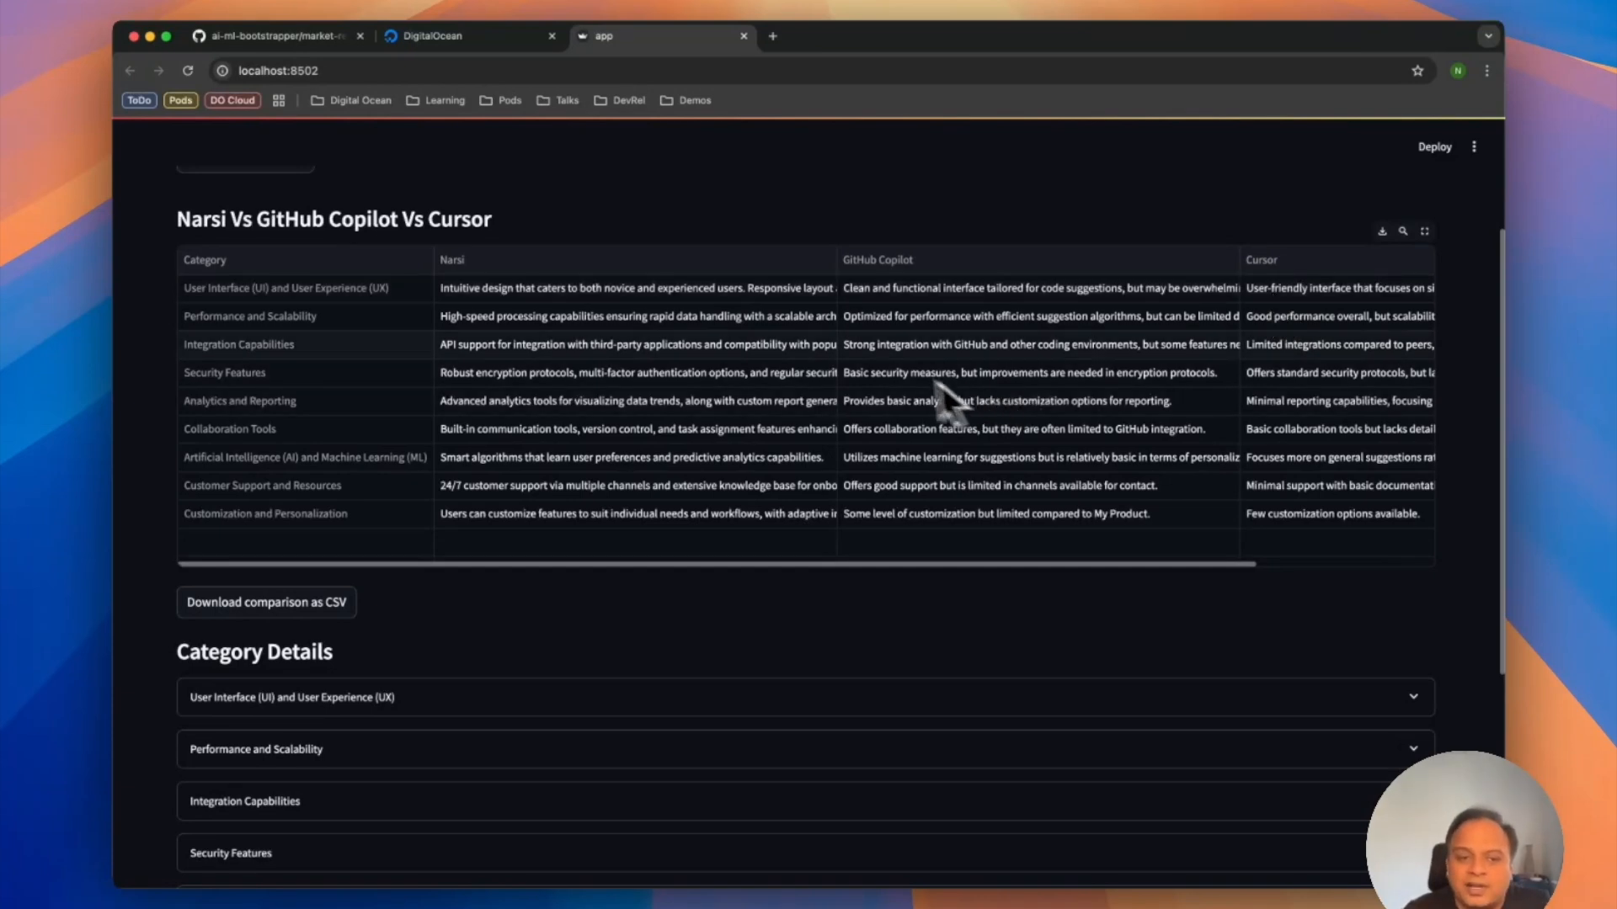
pyautogui.scroll(-3)
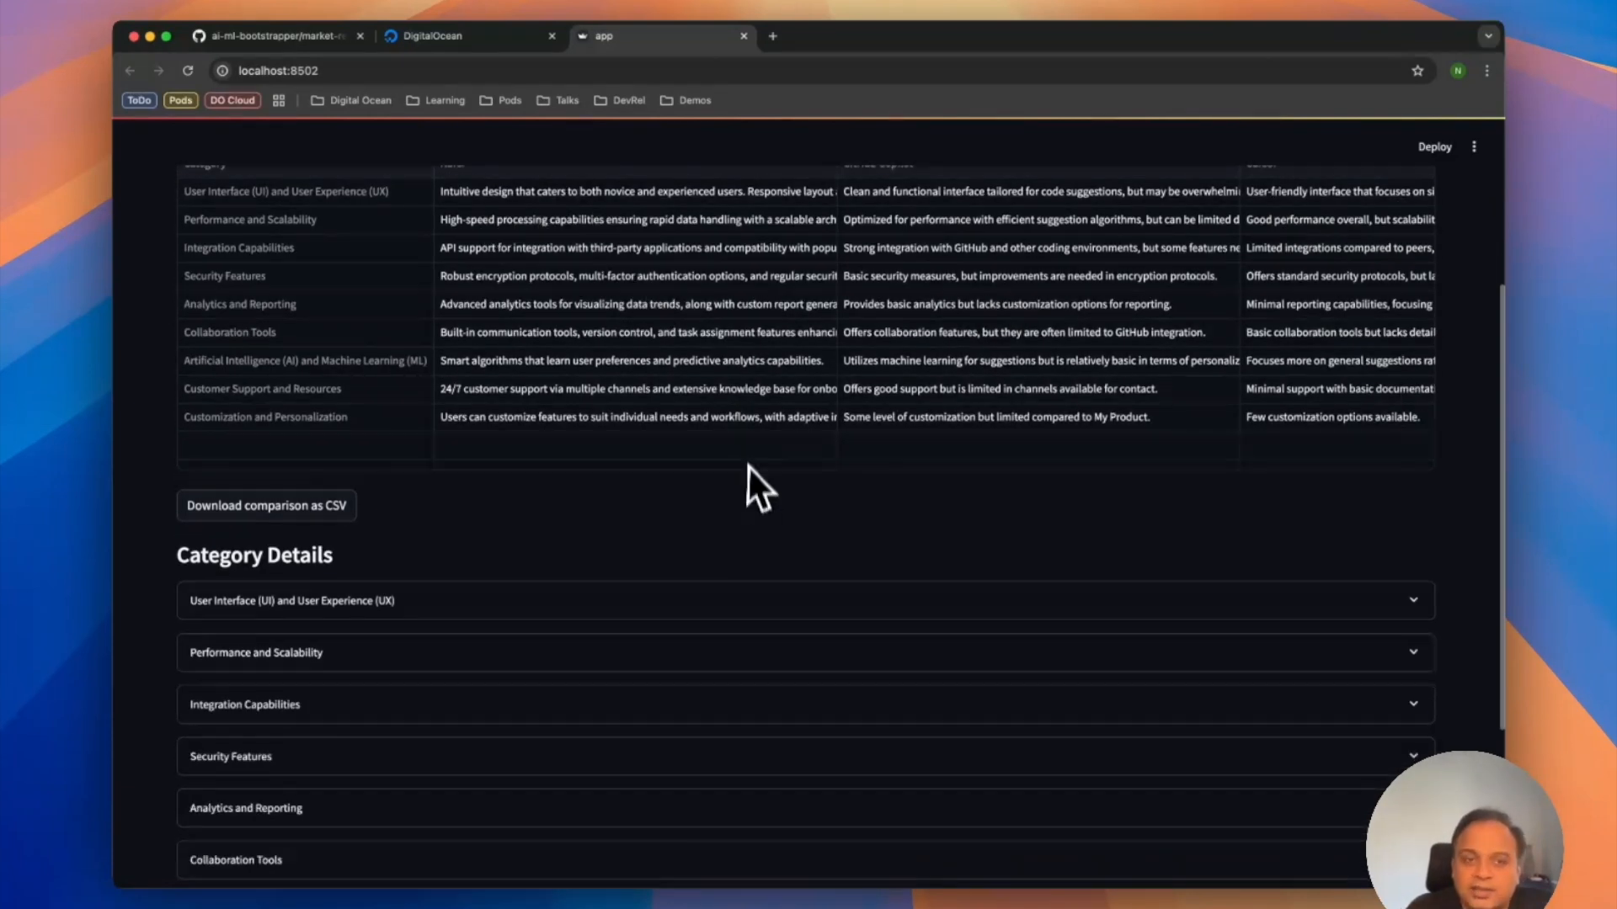
pyautogui.scroll(-3)
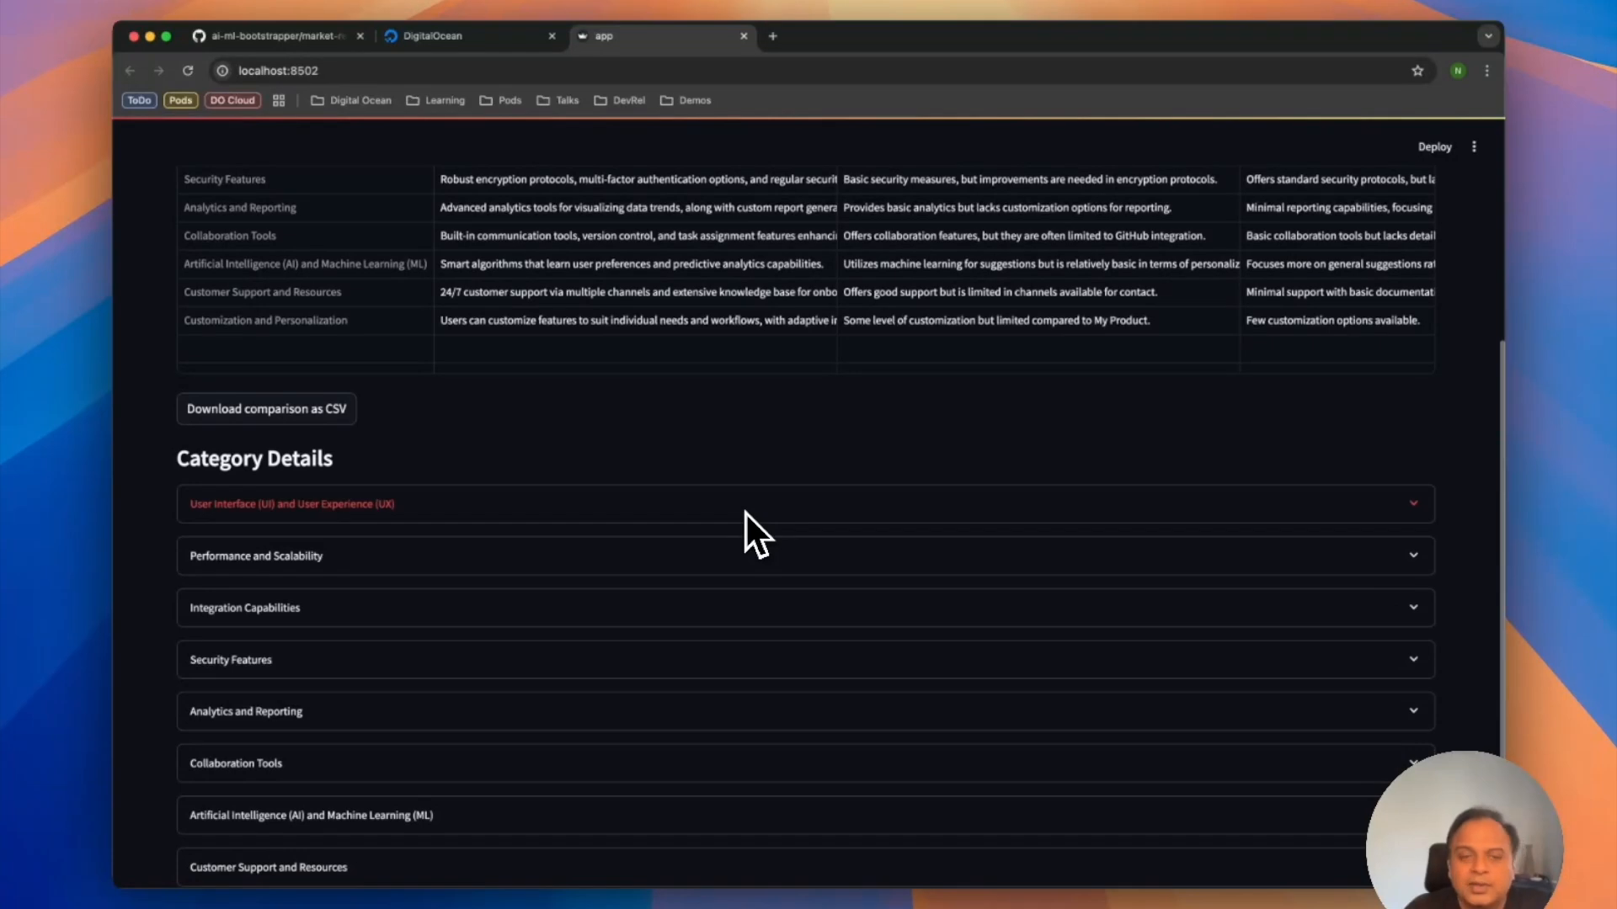